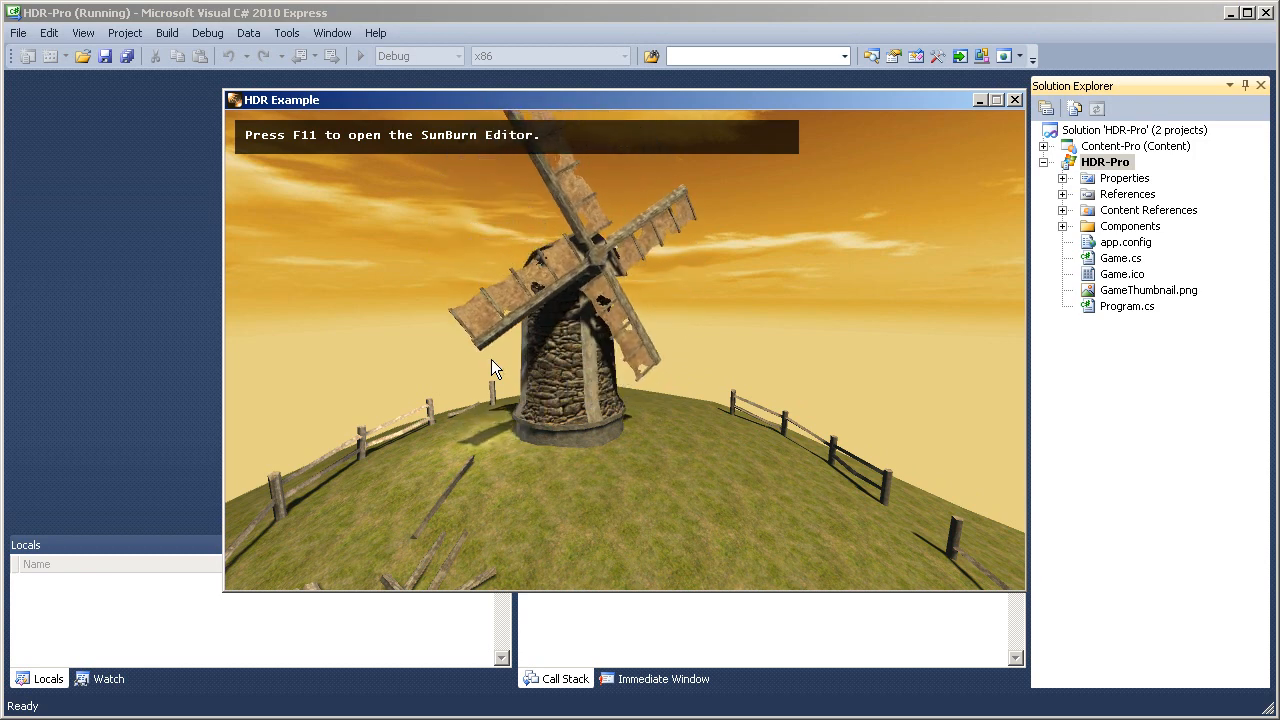
- Bring up the SunBurn editor over the running windmill HDR example with F11
key(F11)
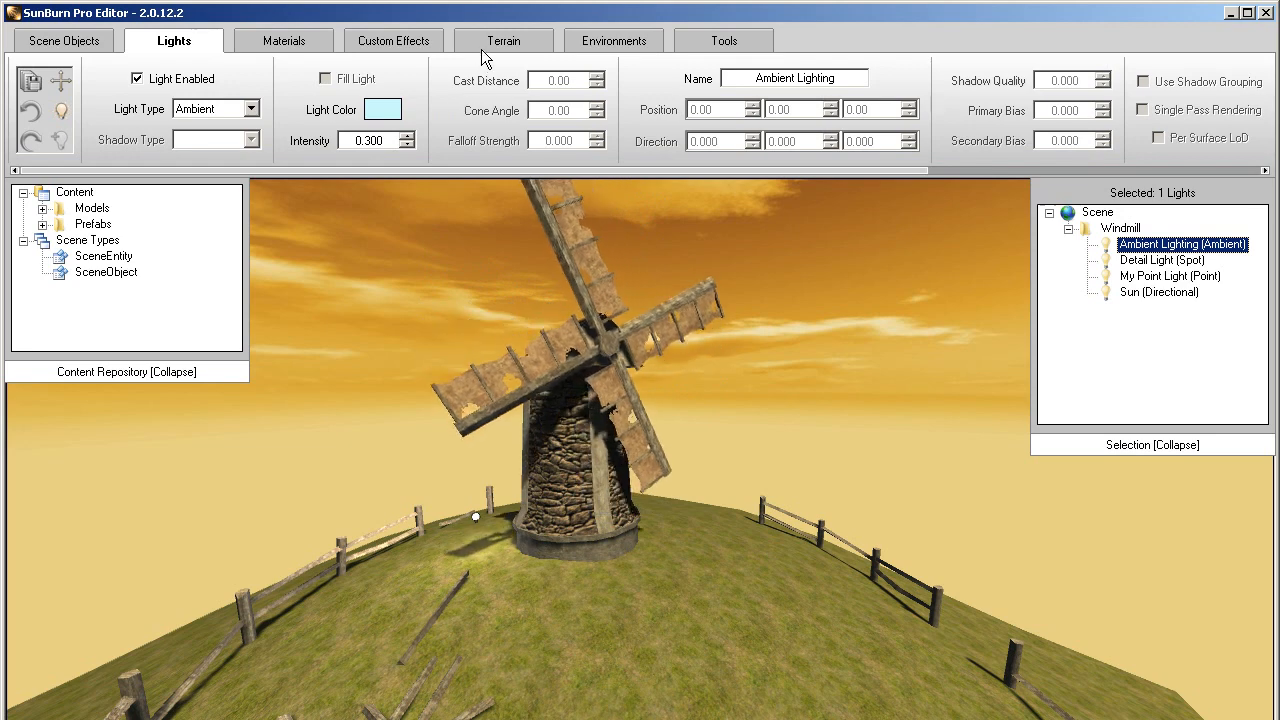
mouse_move(404, 44)
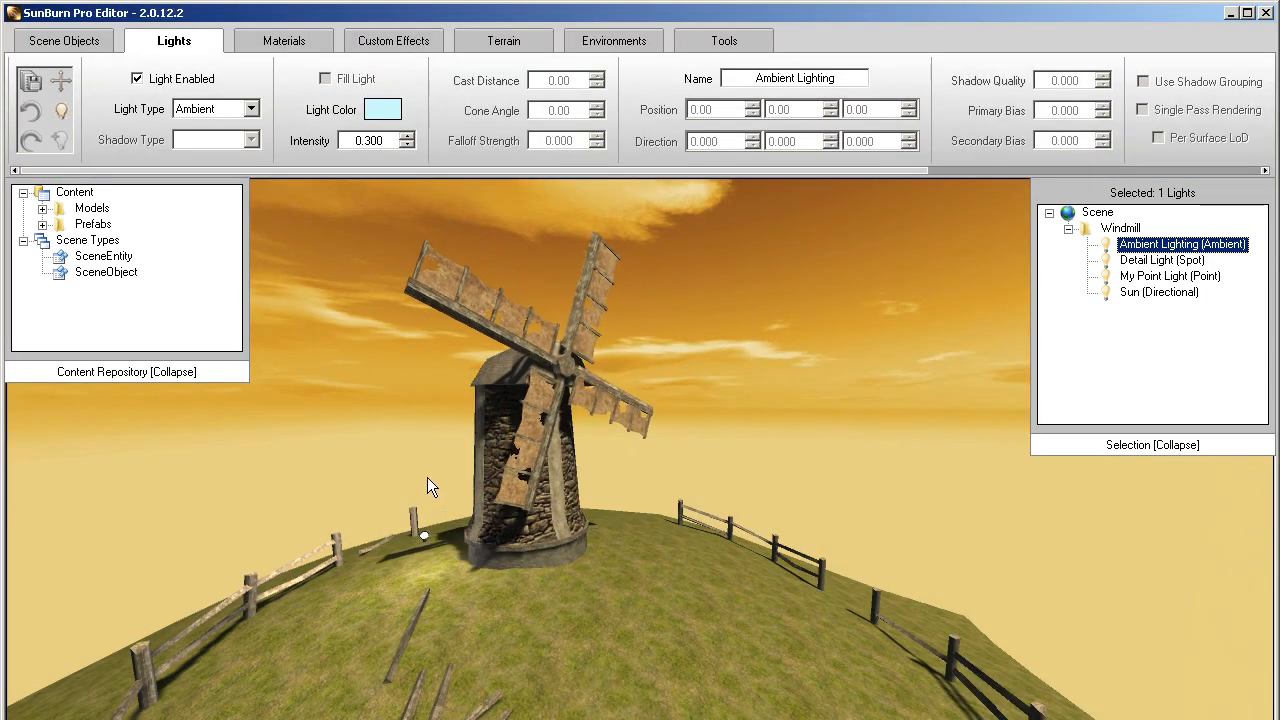
click(1178, 244)
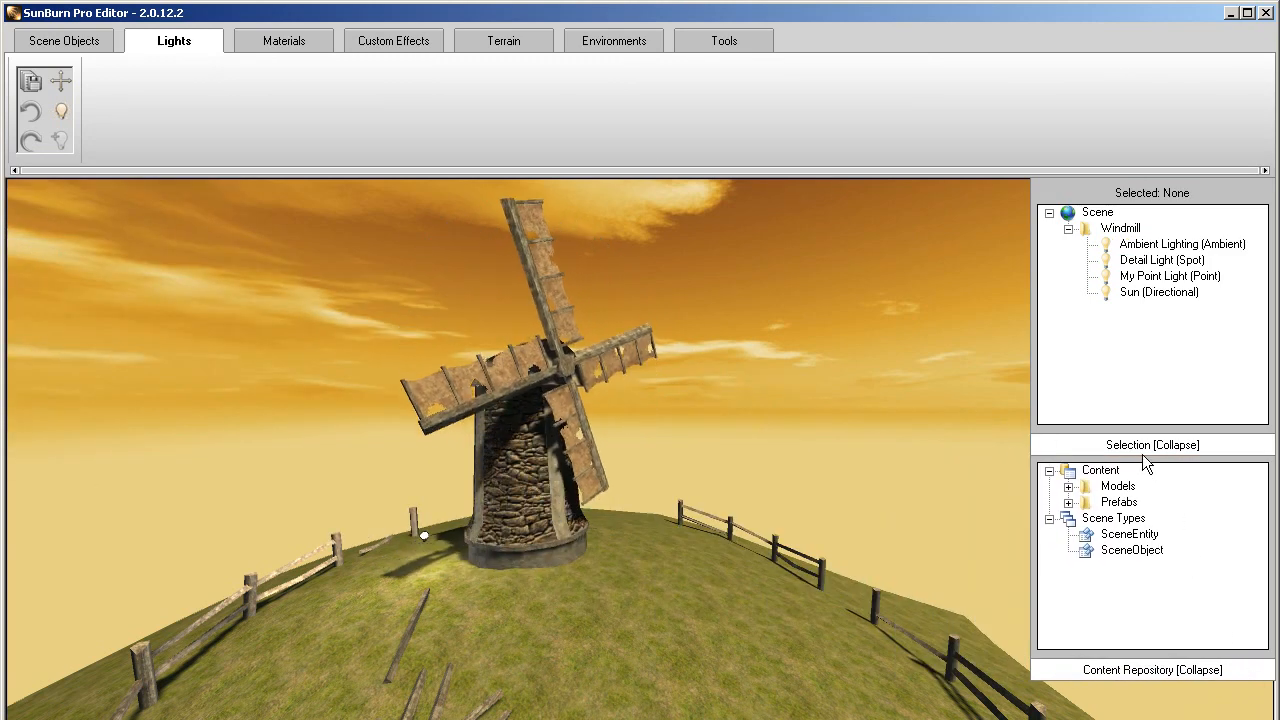
click(1152, 444)
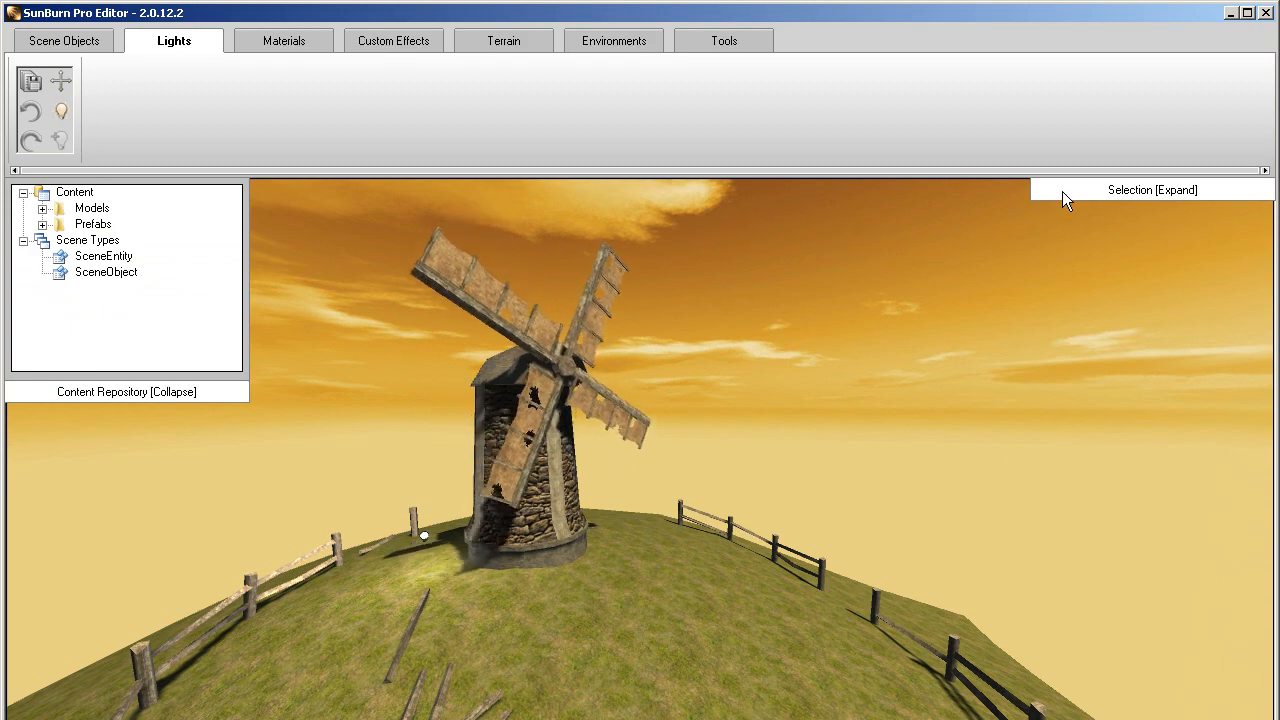
click(1156, 190)
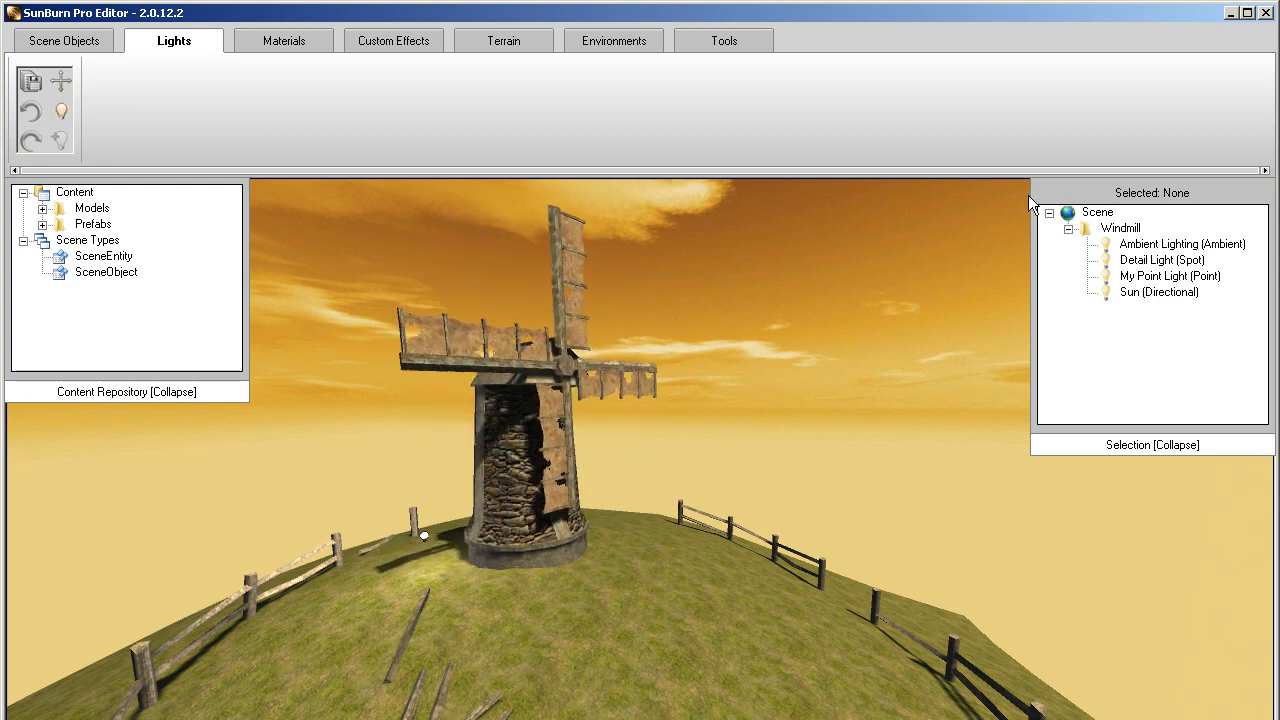
- Show scene.fbx's parts in the Scene Objects list, briefly selecting Object04, then leave nothing selected
click(64, 46)
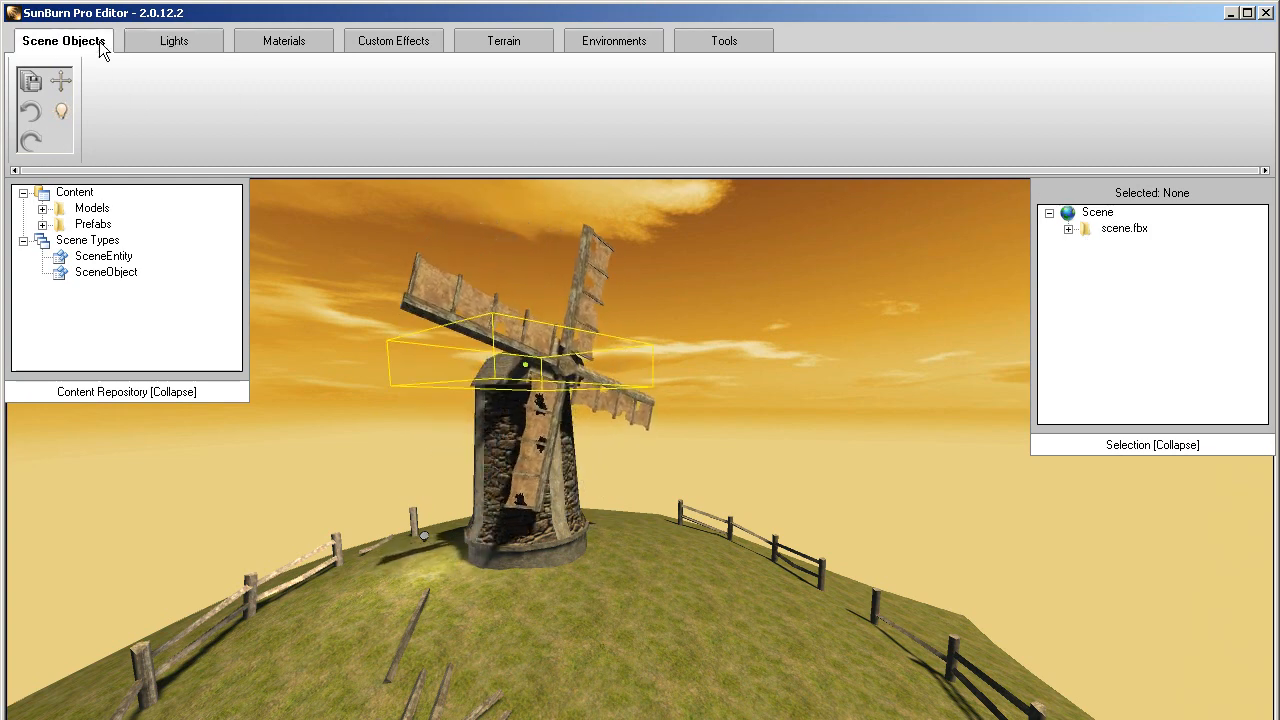
click(1068, 228)
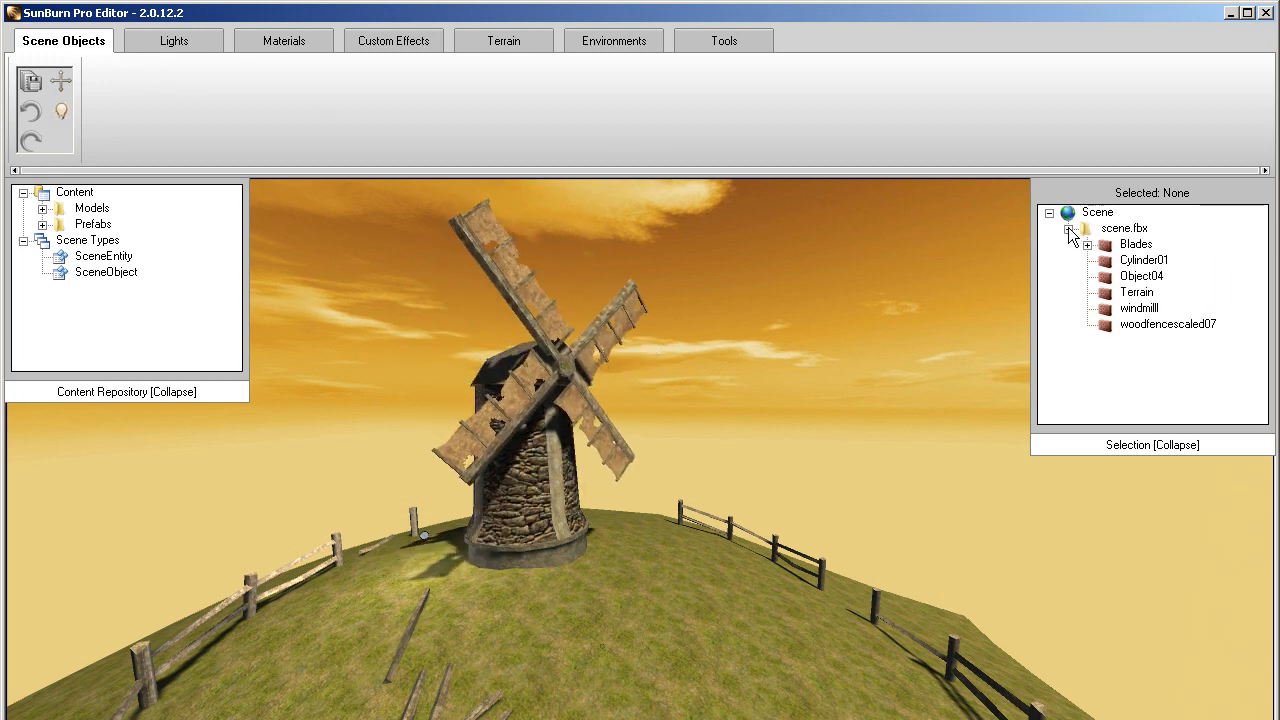
click(1142, 276)
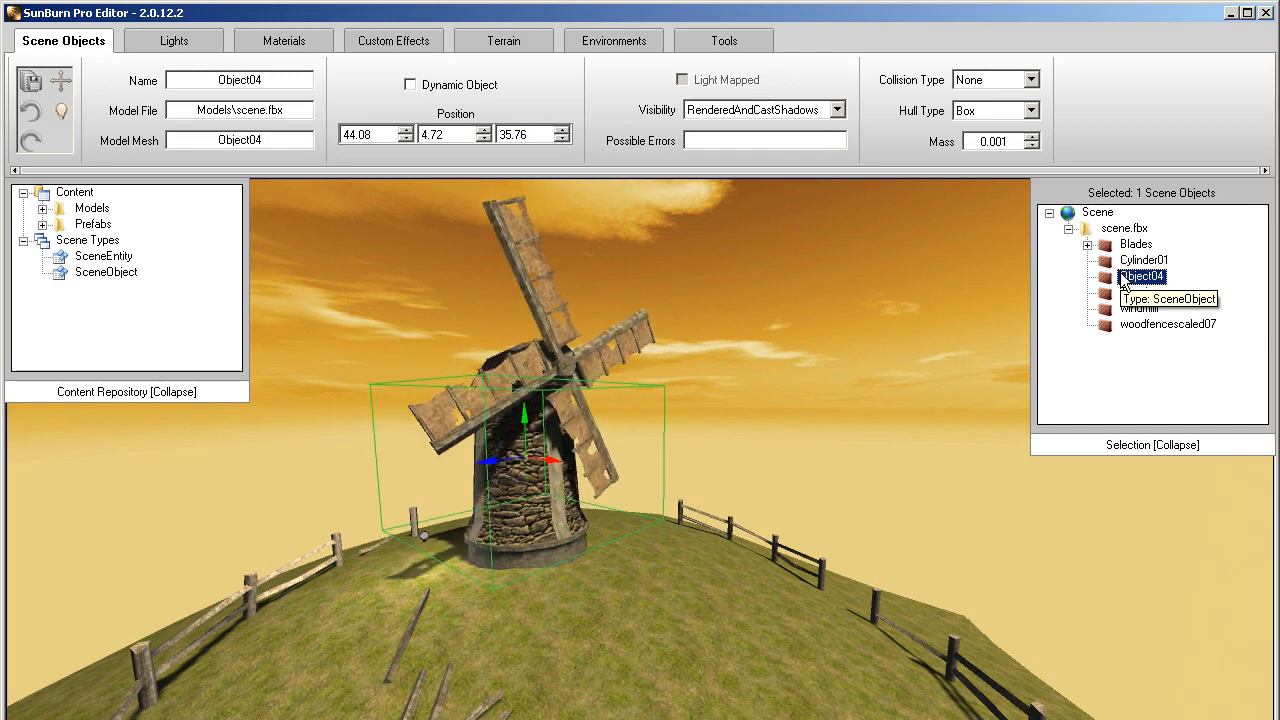
click(1138, 308)
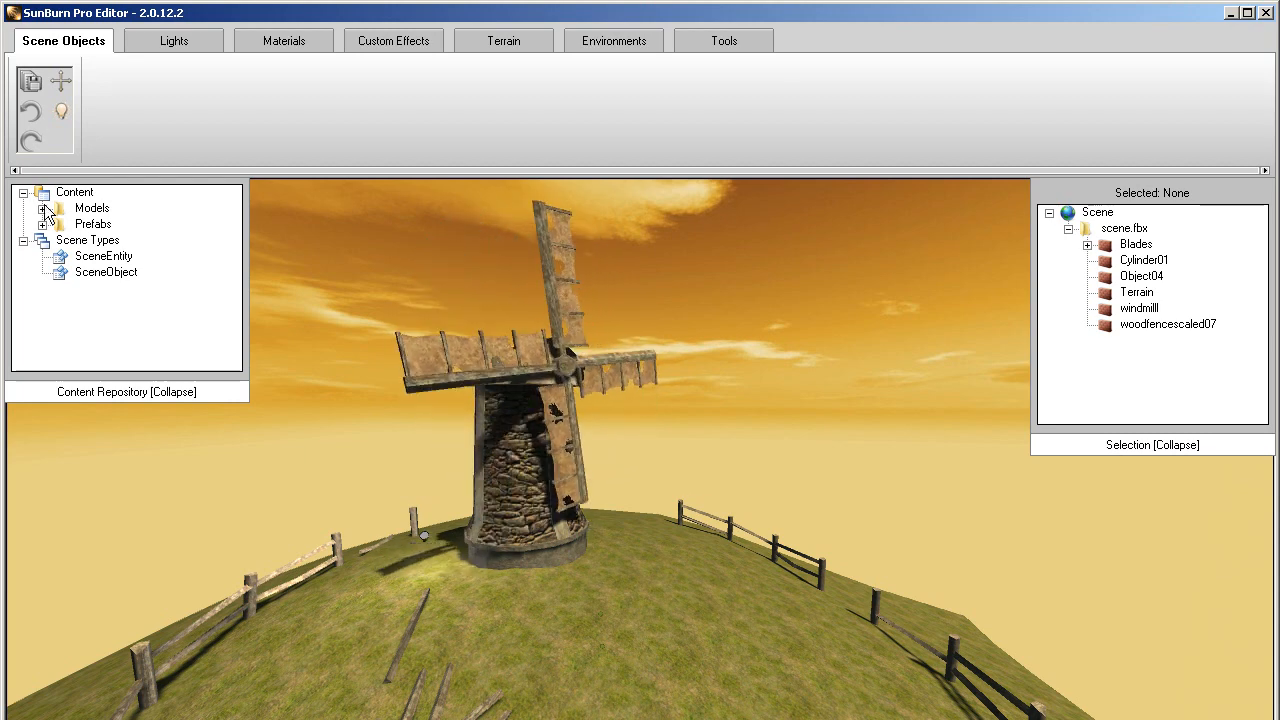
- Add the Windmill Base prefab from Models and Prefabs to the scene
click(46, 208)
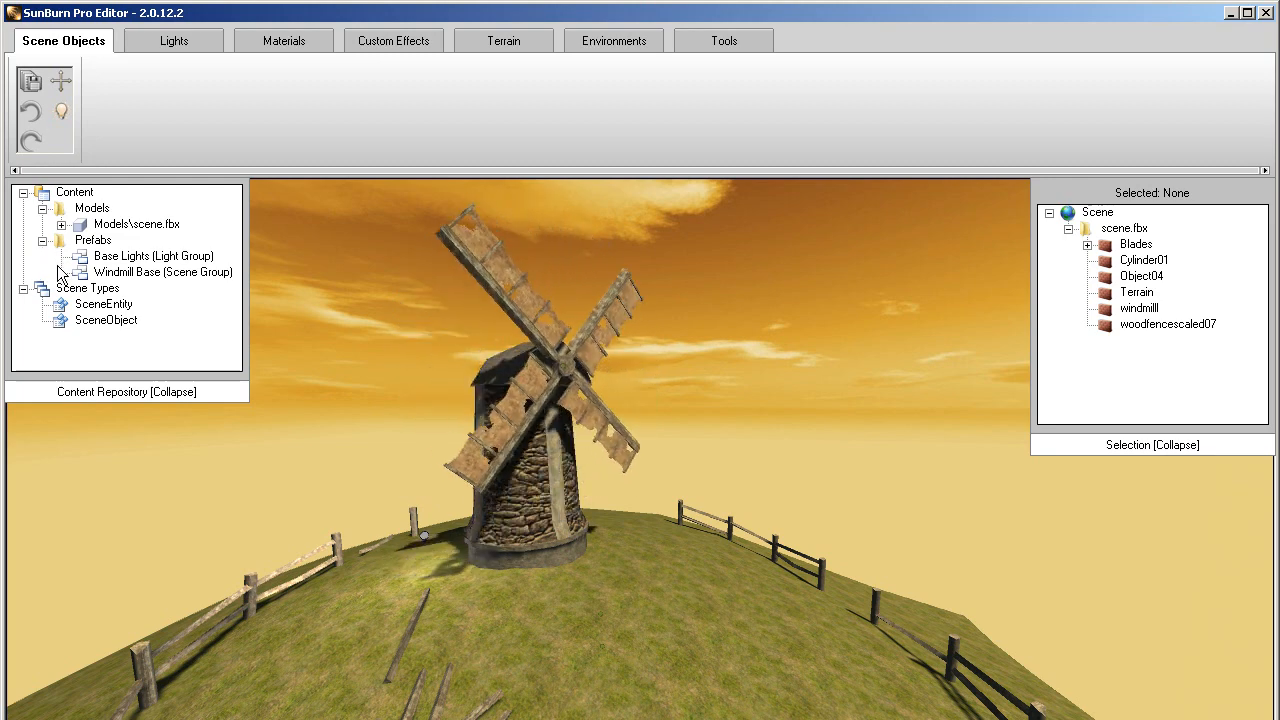
click(158, 272)
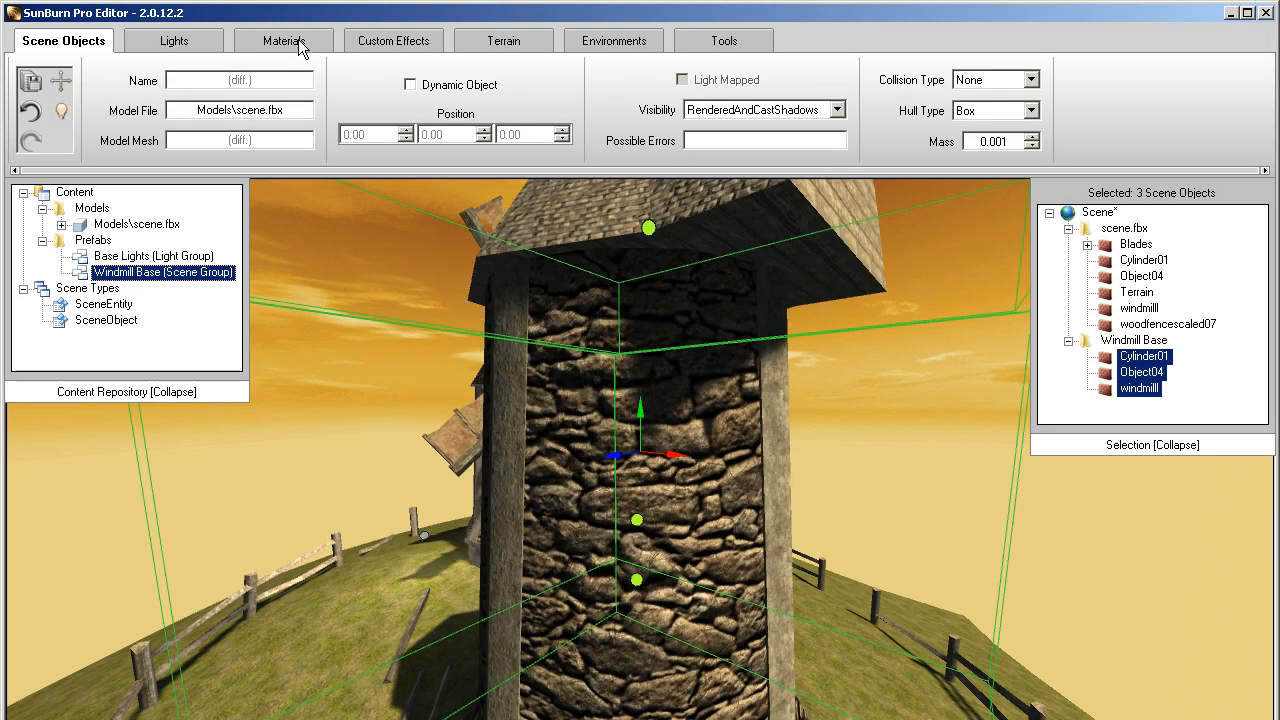
mouse_move(296, 42)
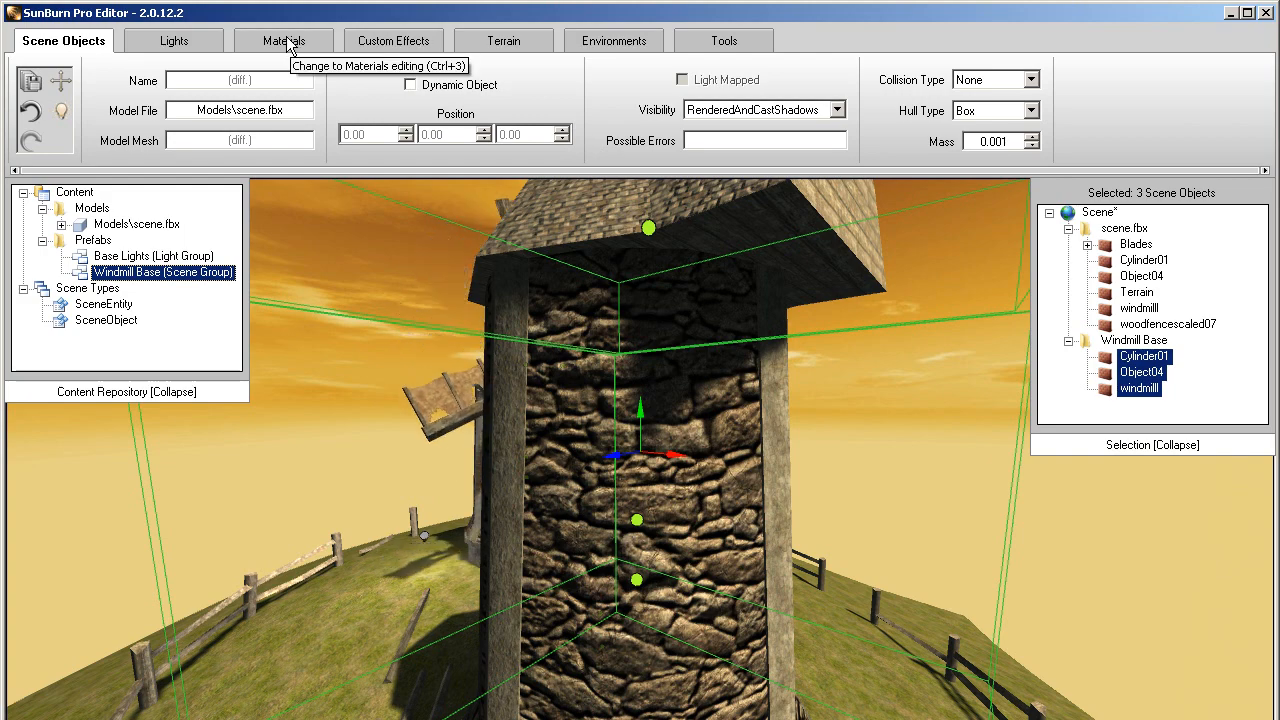
- In Materials, filter by 'ro' and give concrete rock.jpg diffuse and rock_normal.jpg normal maps
click(288, 40)
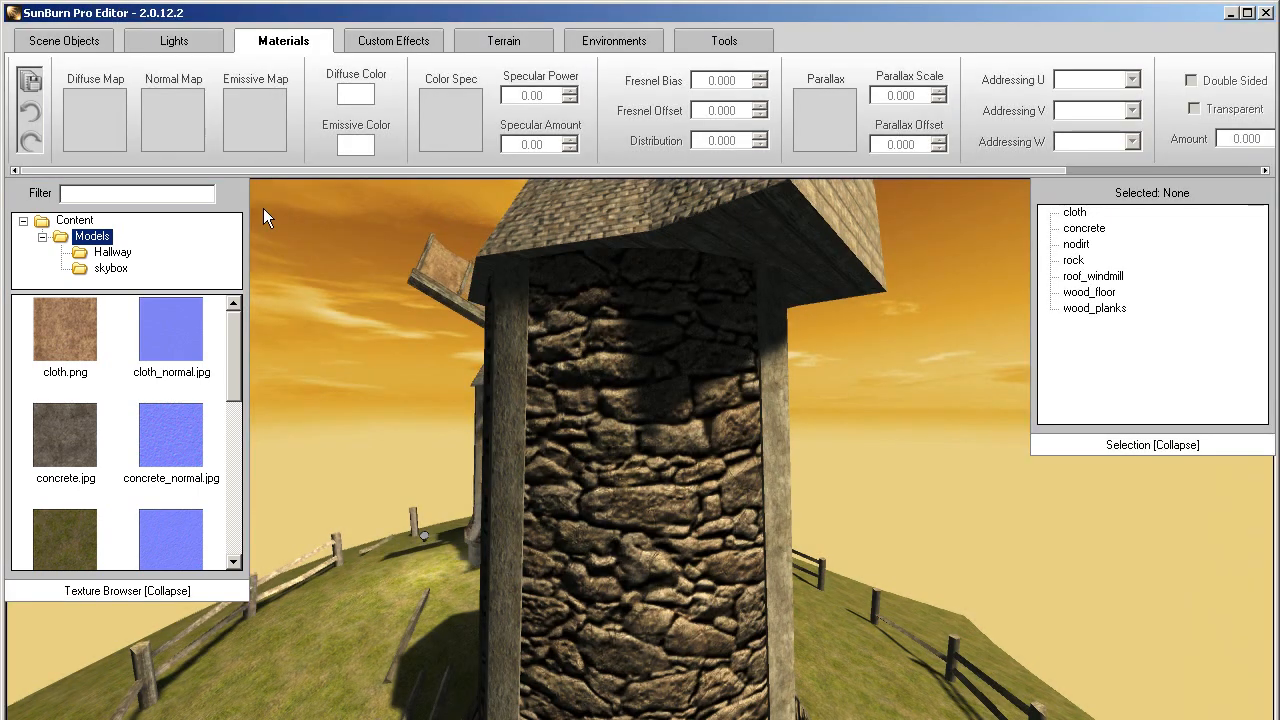
scroll(down, 3)
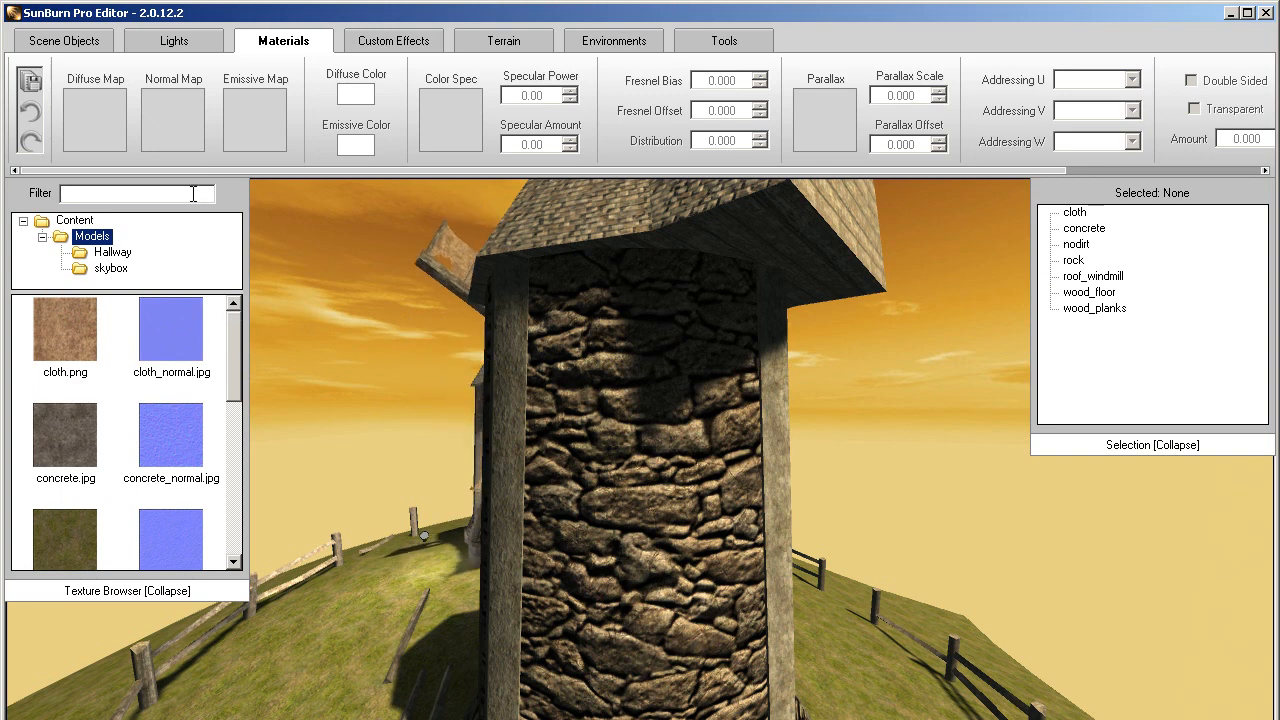
text(rock)
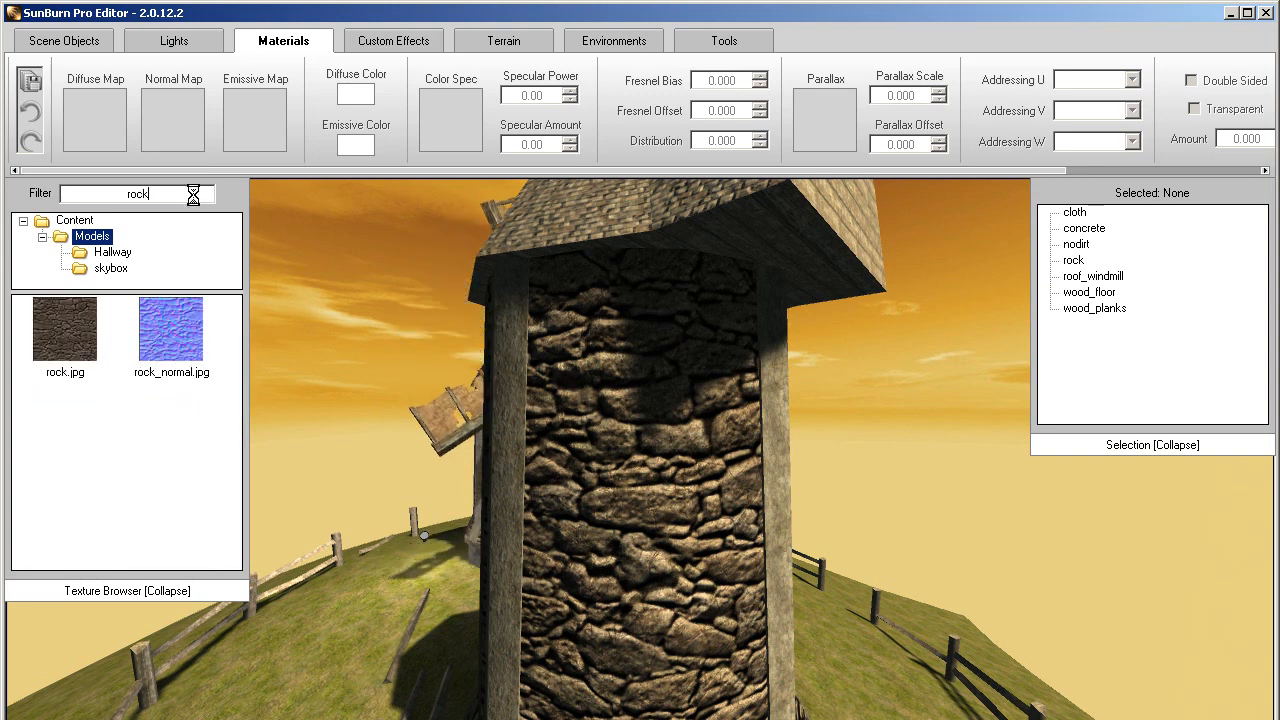
click(1084, 228)
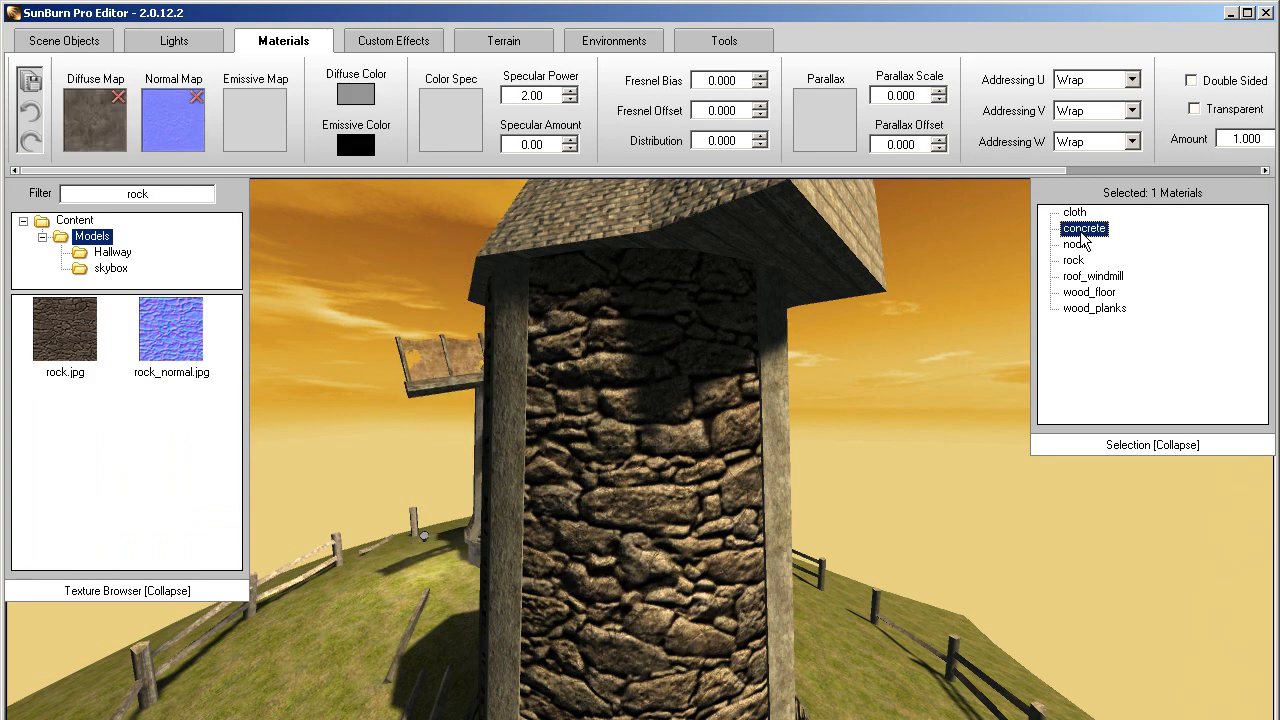
click(64, 332)
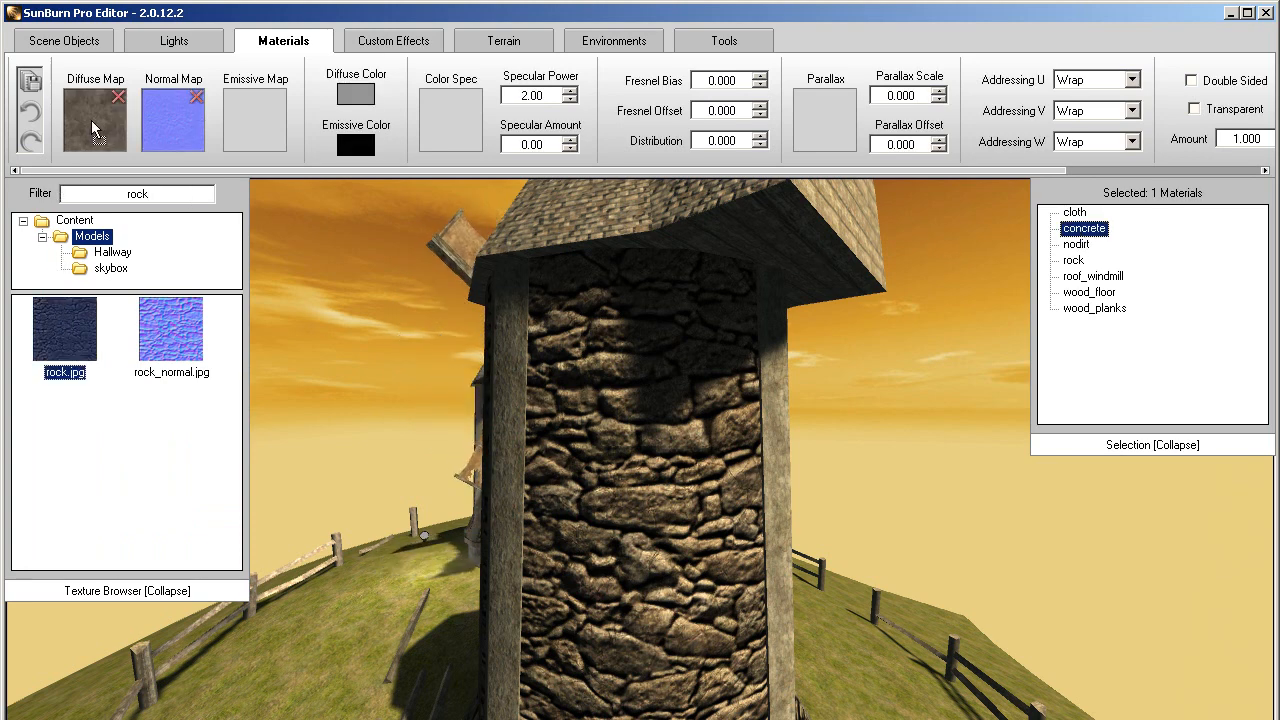
click(170, 328)
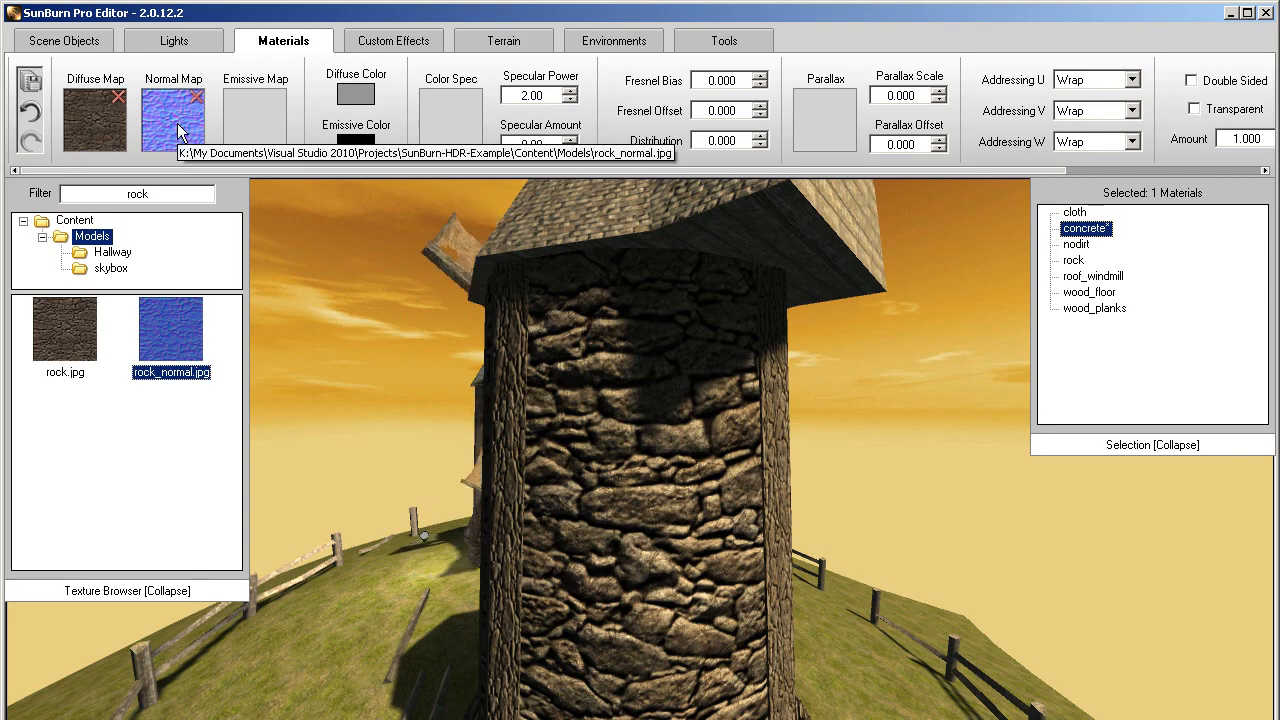